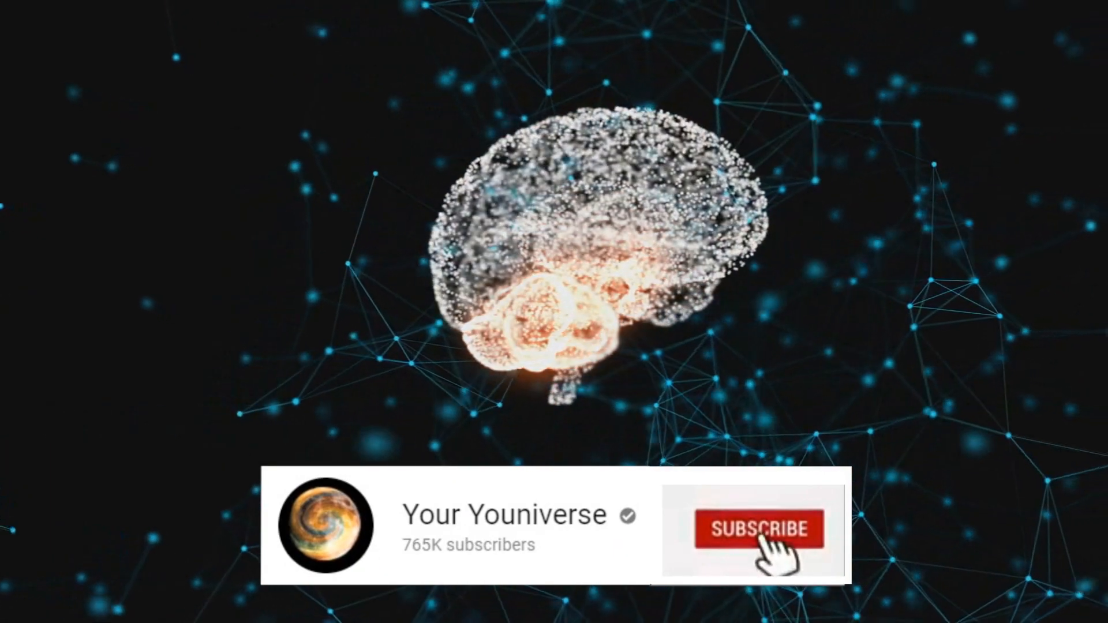
# Subscribe to the Your Youniverse channel from the overlay and turn on the notification bell.
pyautogui.click(756, 529)
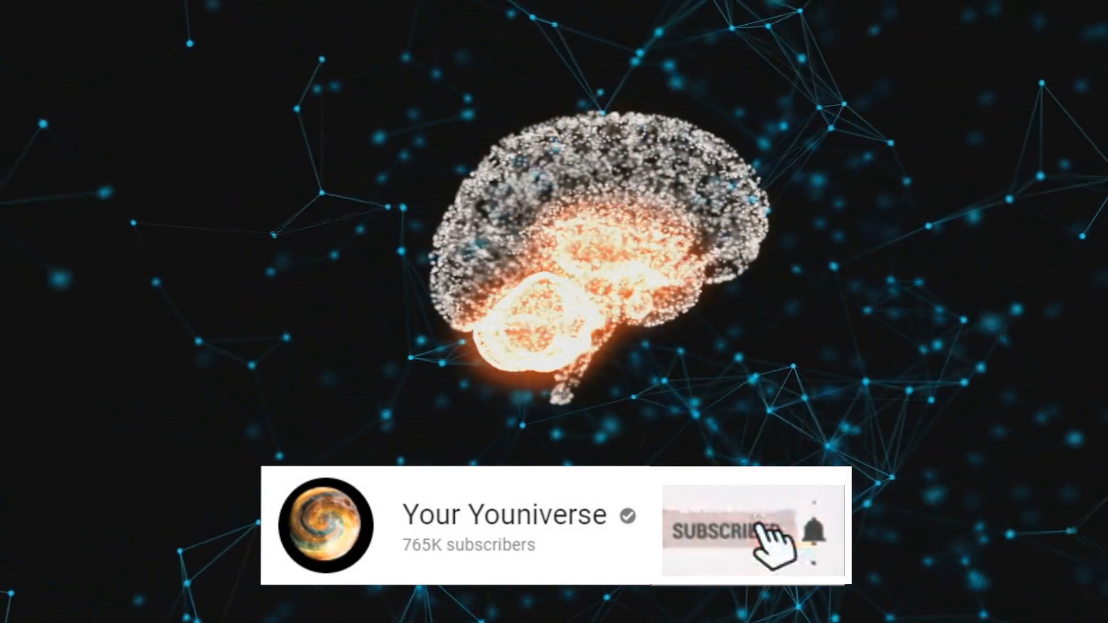
pyautogui.click(728, 529)
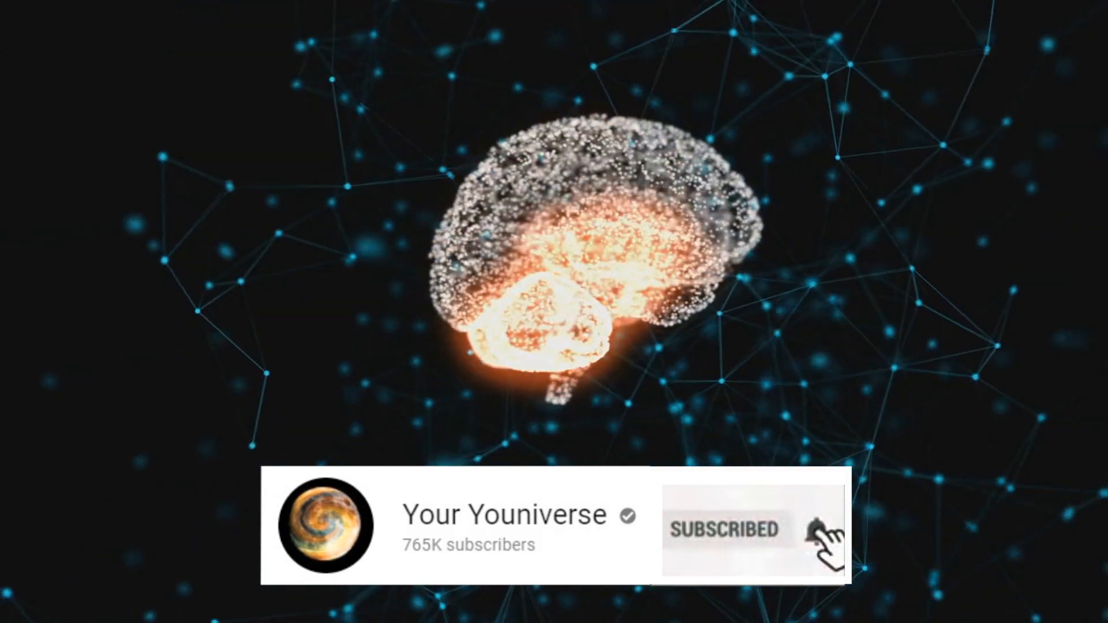